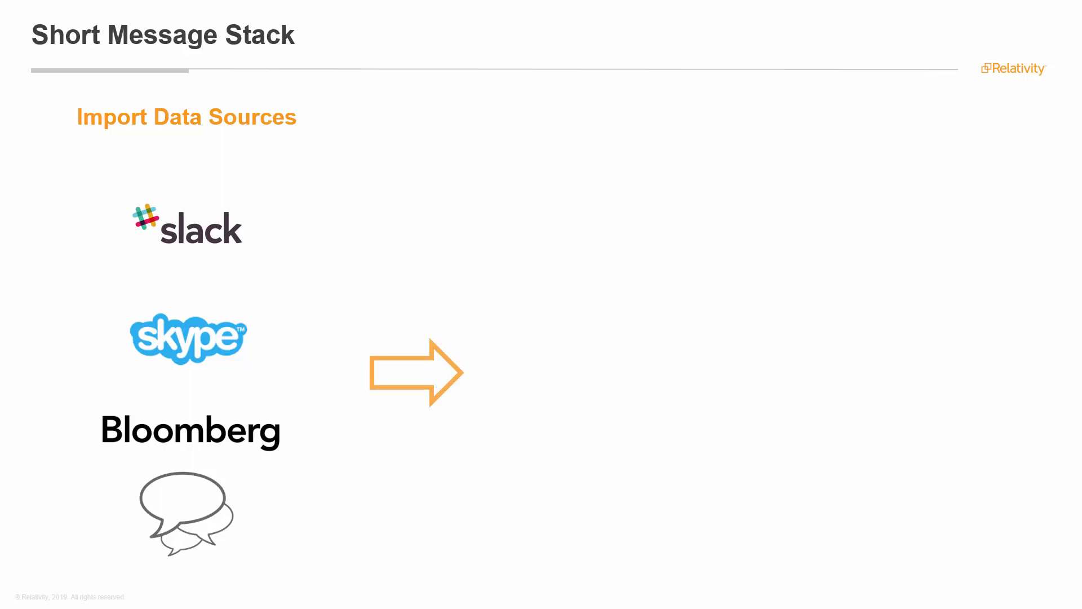
# Step: Advance the presentation to the Relativity Short Message Viewer slide
pyautogui.press('Right')
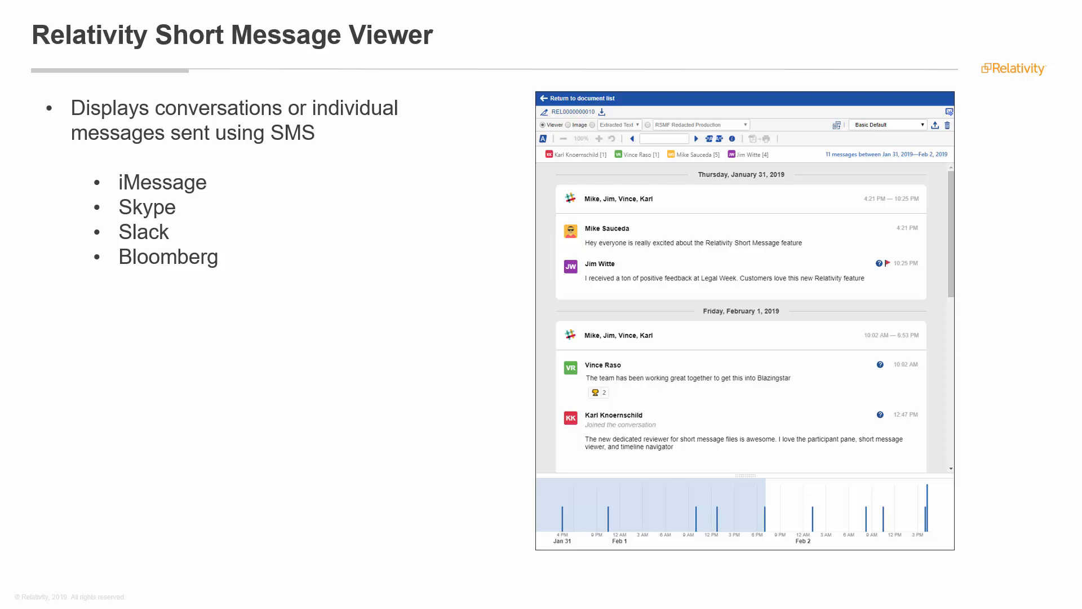
pyautogui.press('Right')
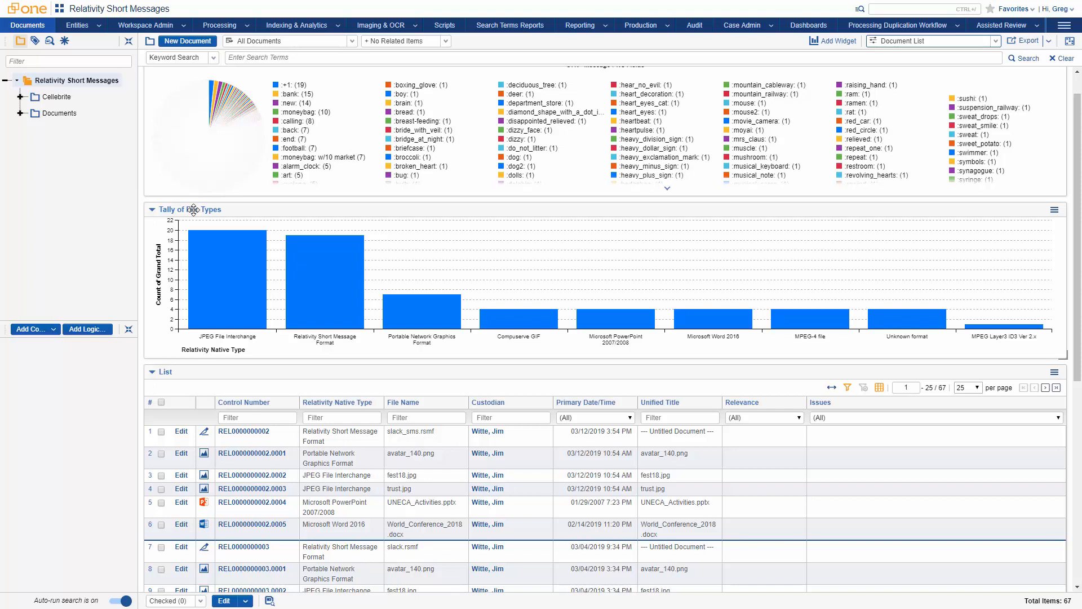
pyautogui.moveTo(263, 200)
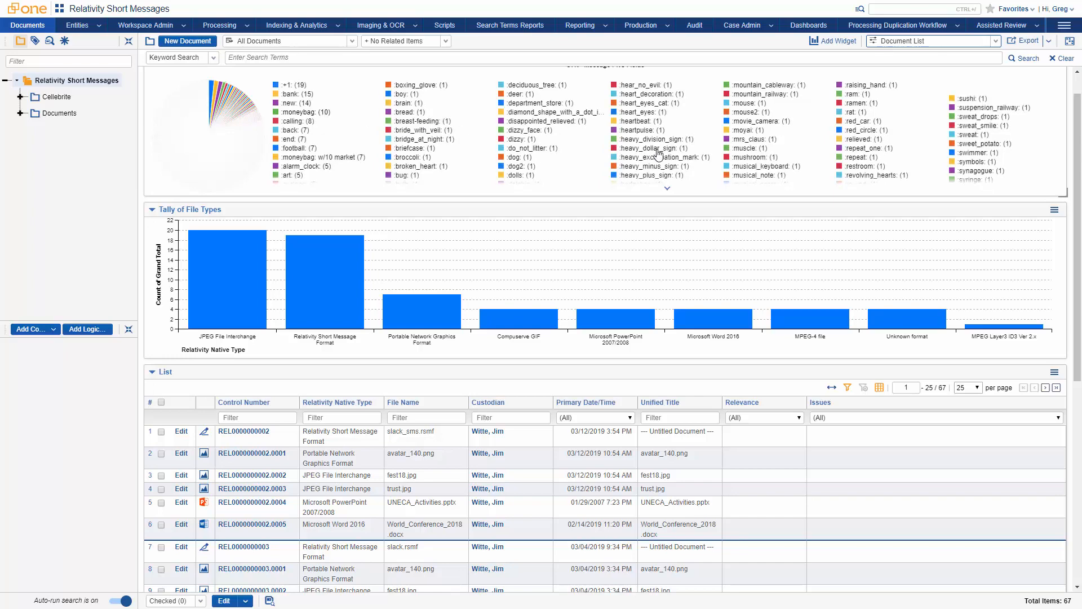
pyautogui.moveTo(854, 153)
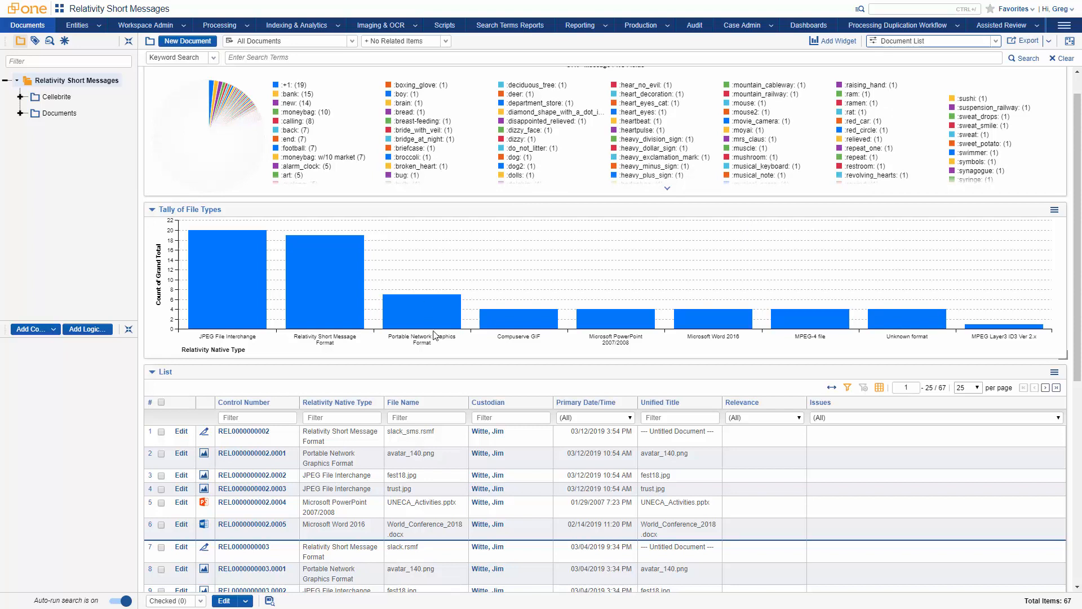
pyautogui.moveTo(322, 302)
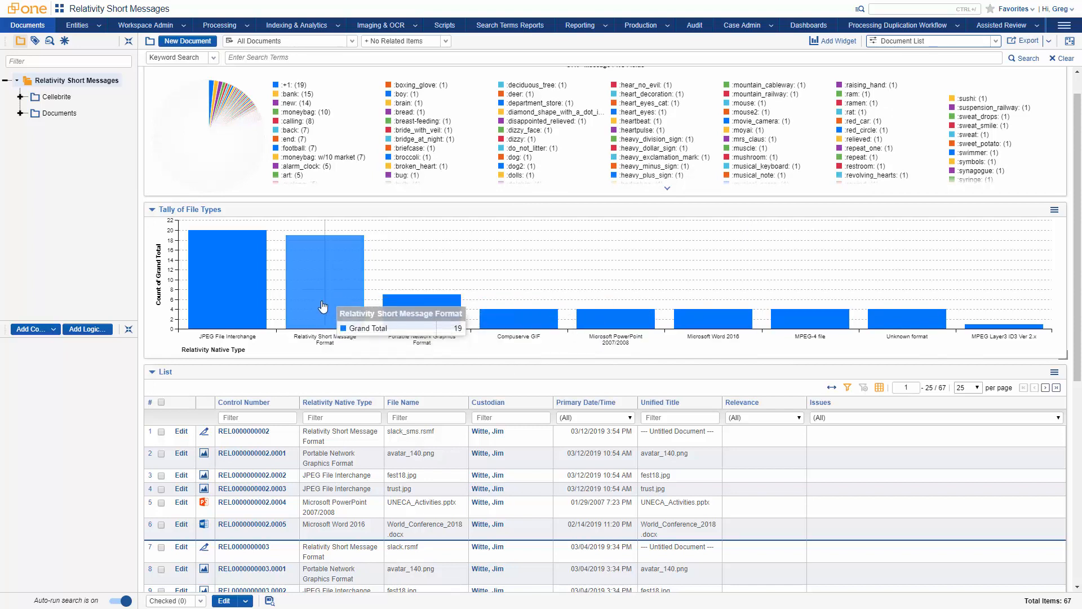
pyautogui.moveTo(643, 299)
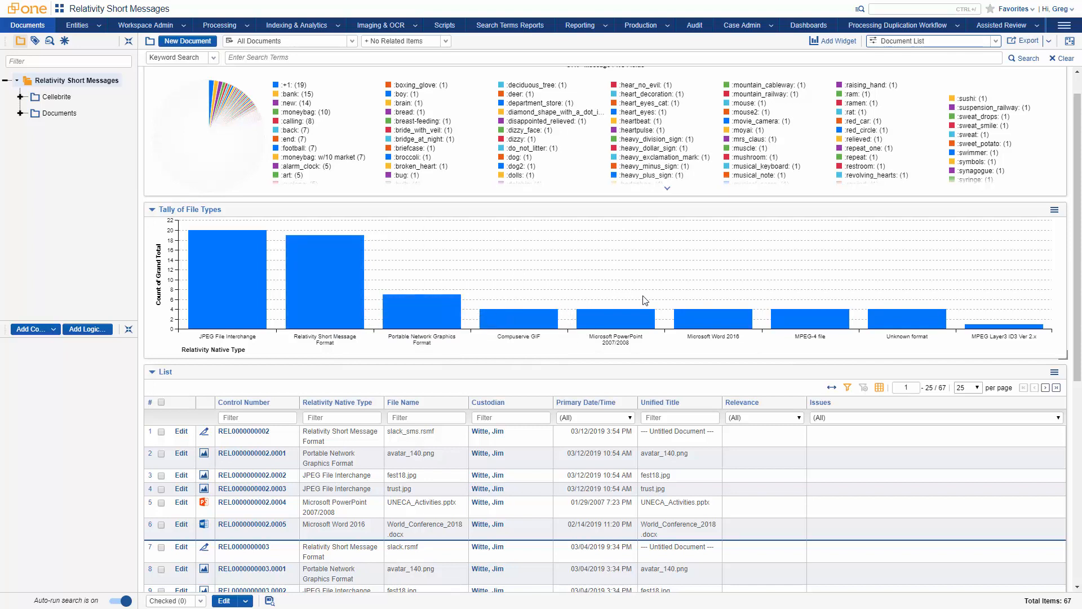
pyautogui.moveTo(602, 348)
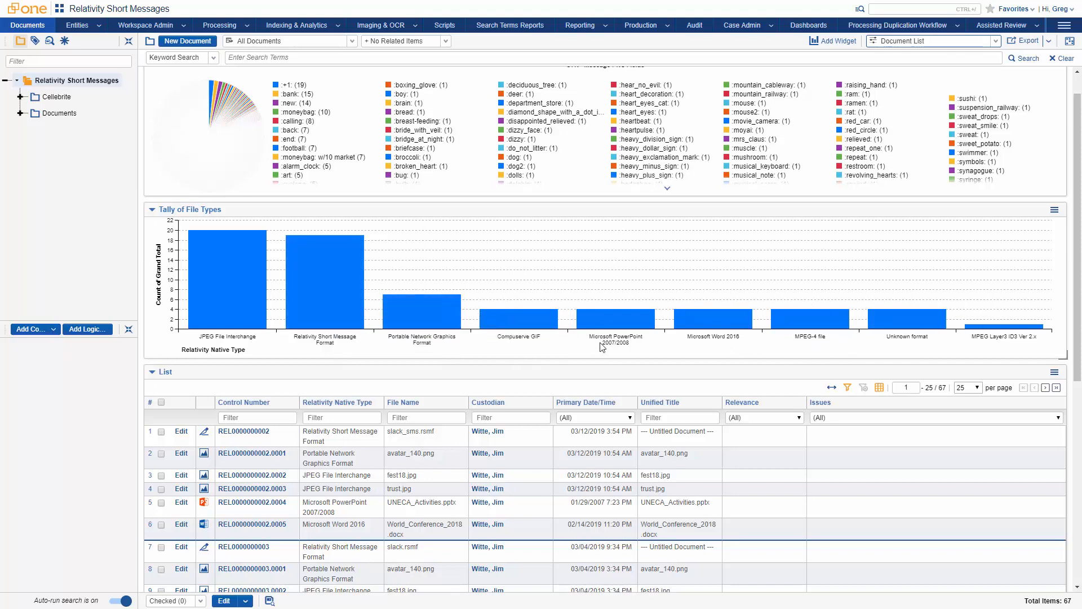
pyautogui.moveTo(601, 329)
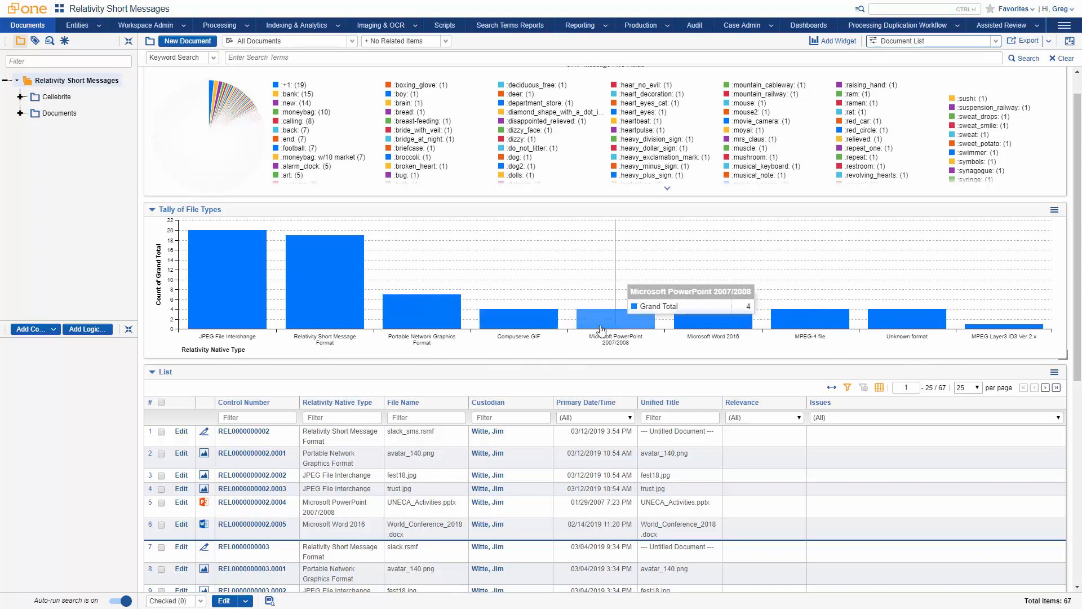
pyautogui.moveTo(698, 365)
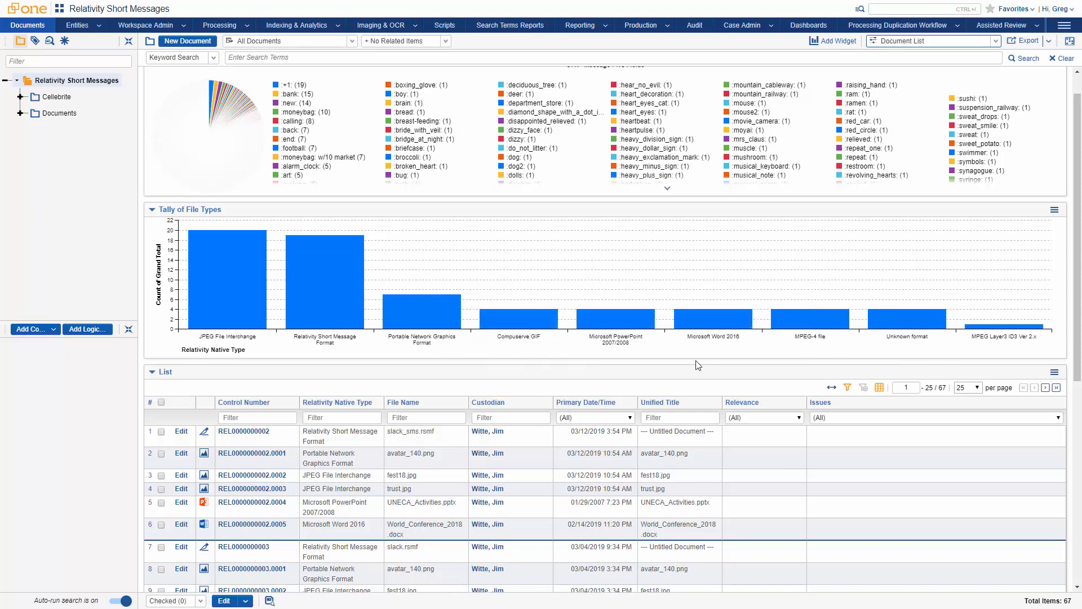
pyautogui.moveTo(693, 365)
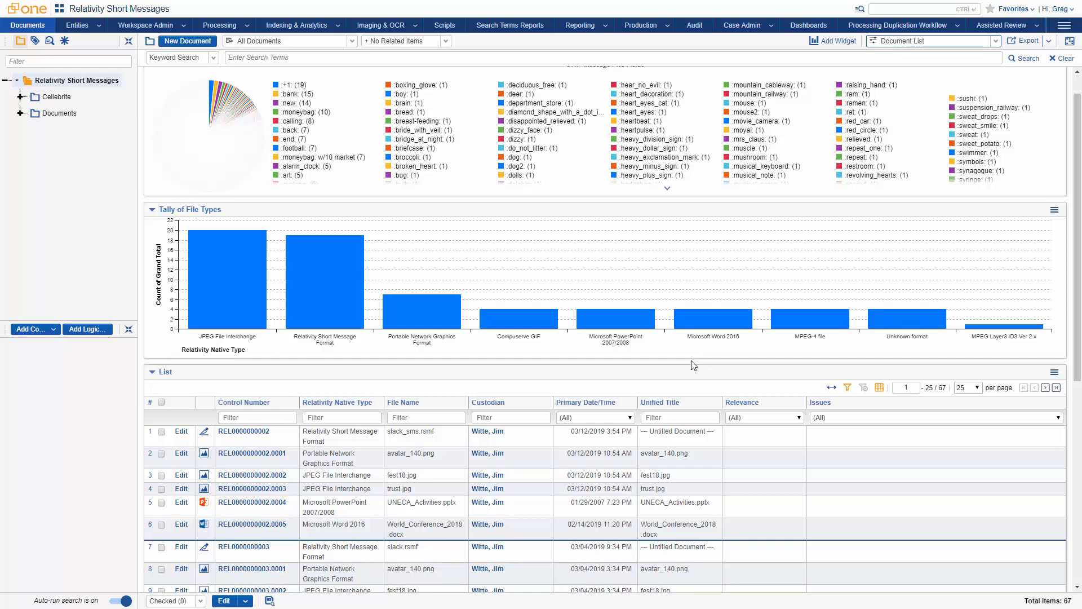
pyautogui.scroll(-3)
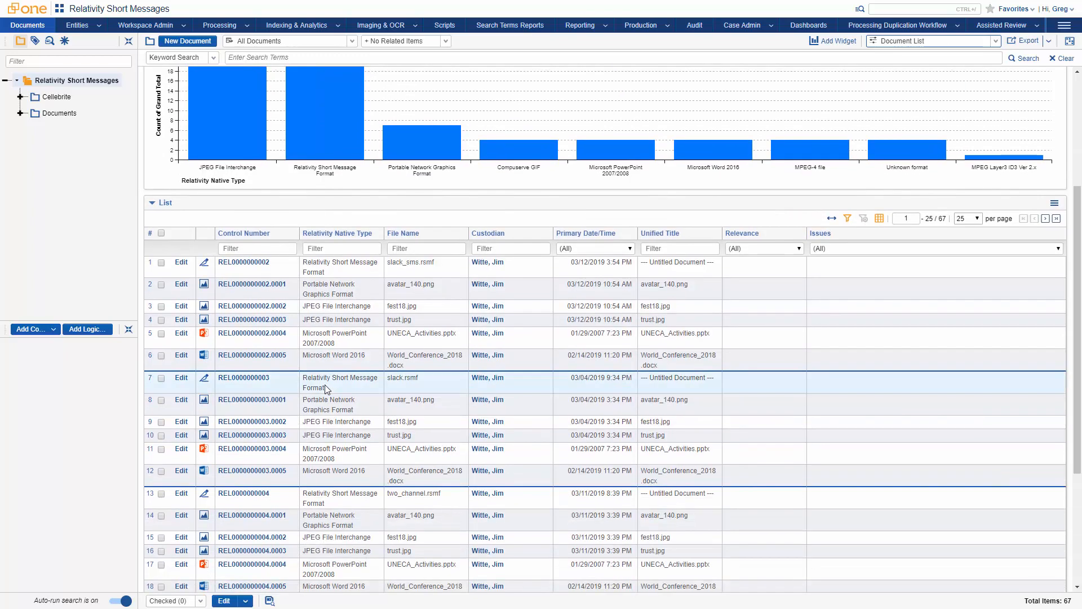
pyautogui.scroll(-3)
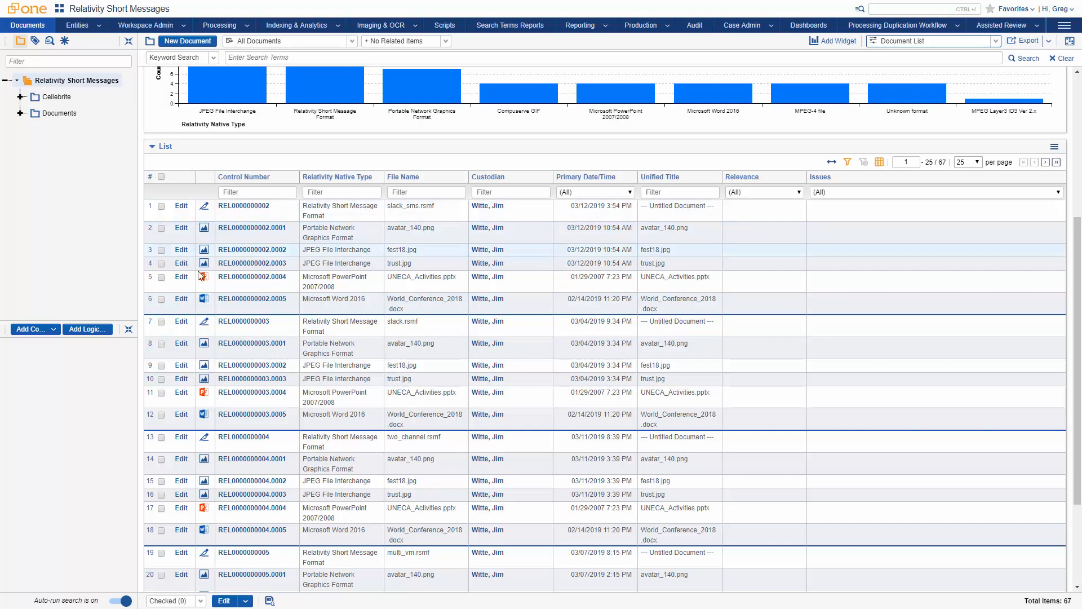
pyautogui.moveTo(234, 208)
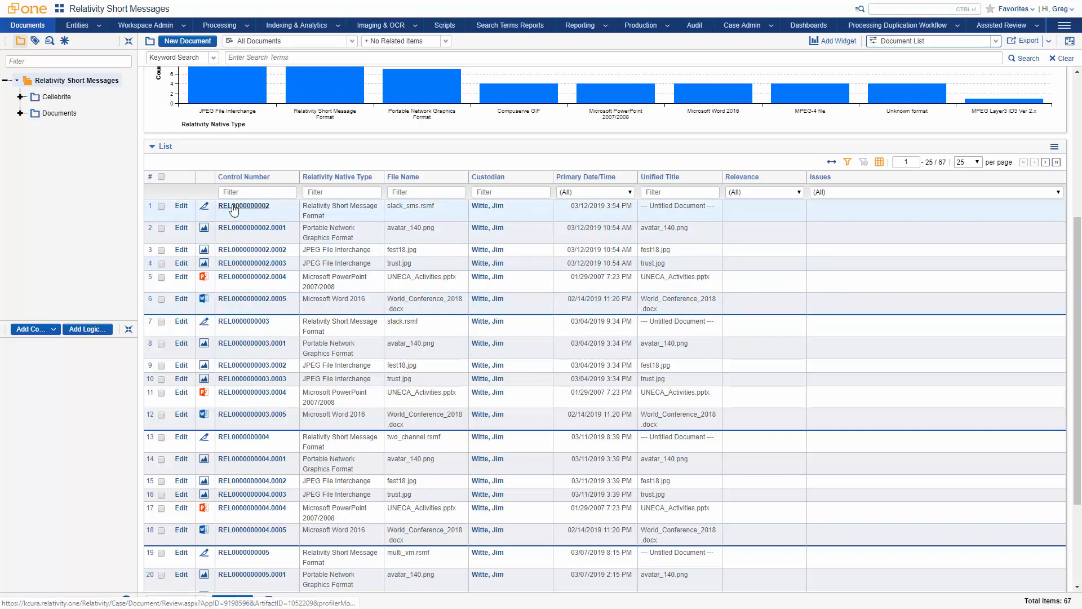
pyautogui.click(243, 205)
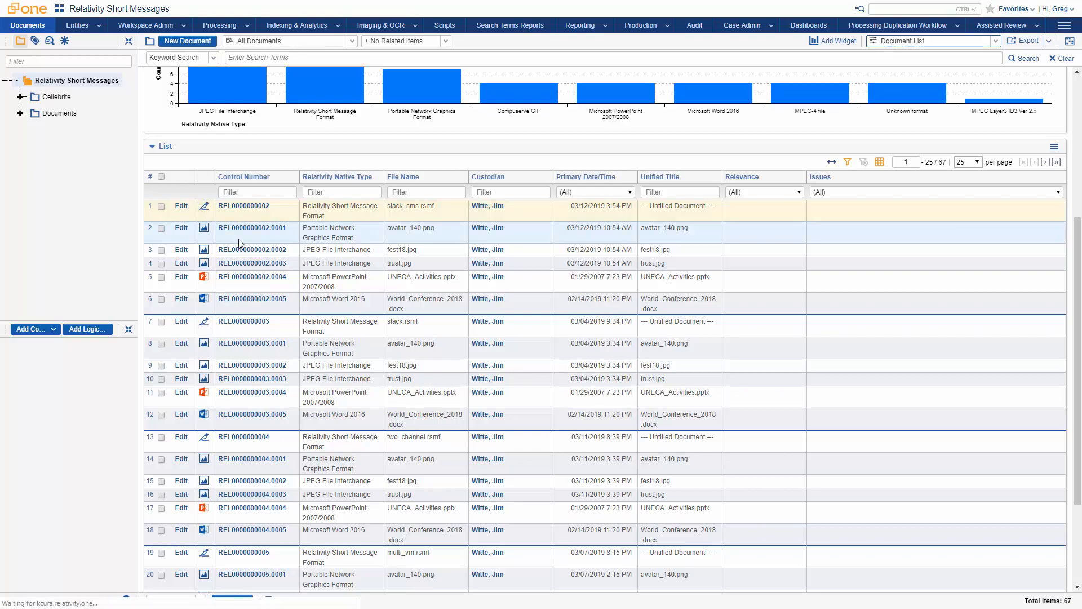
# Step: Show the January 30 group conversation with Mike's edited message and the fest18.jpg photo
pyautogui.click(243, 205)
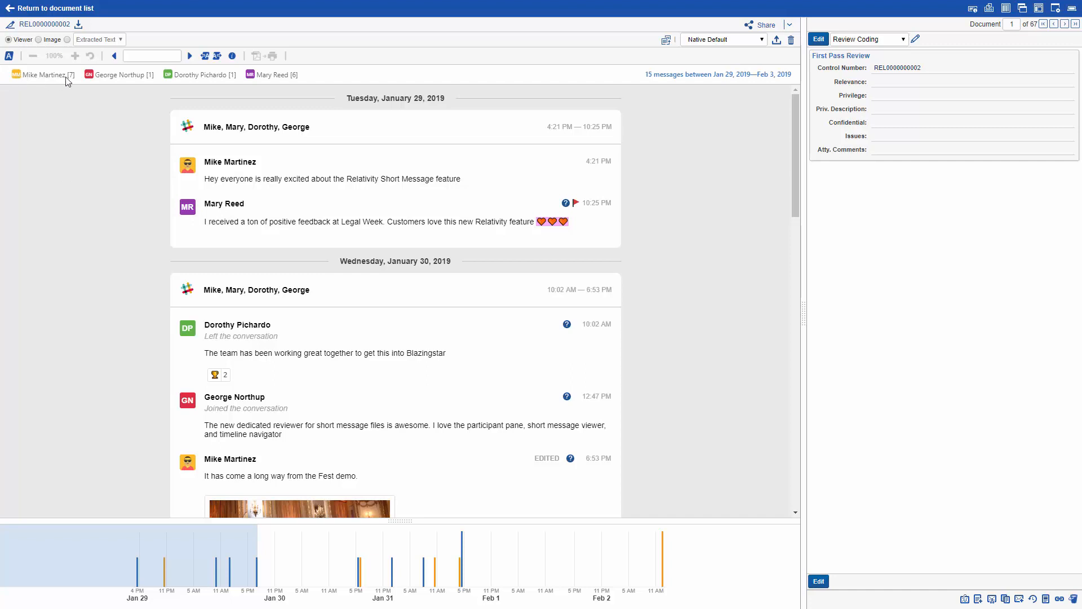
pyautogui.moveTo(214, 215)
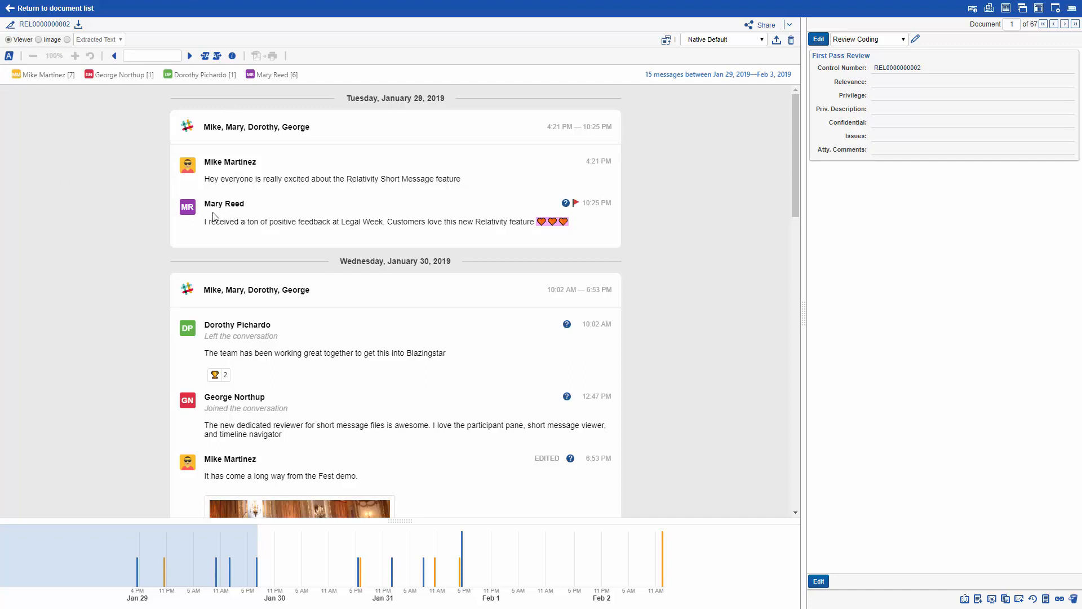
pyautogui.scroll(-3)
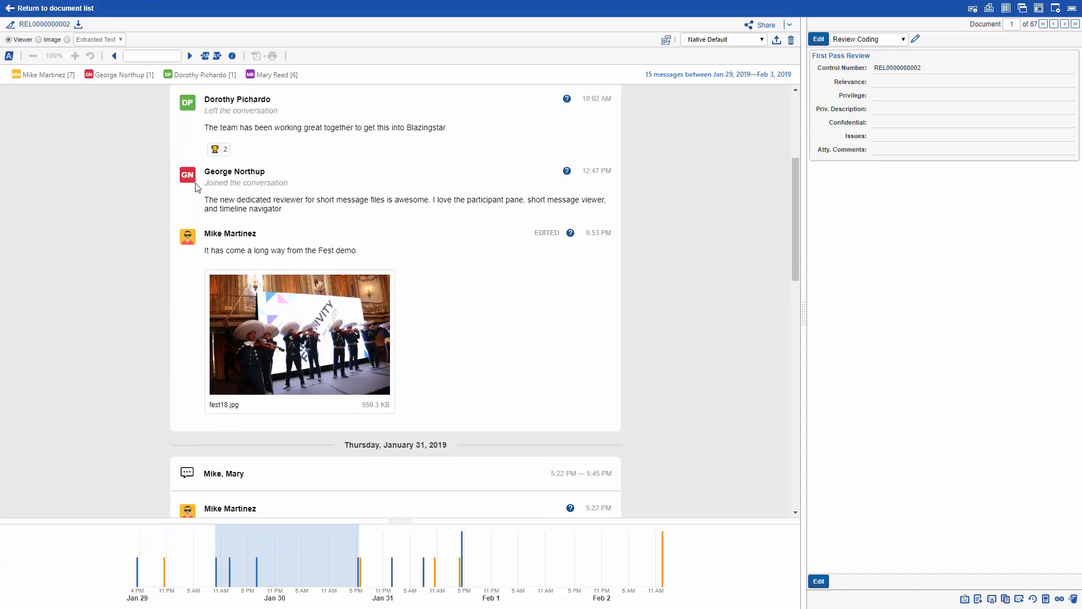
pyautogui.moveTo(188, 175)
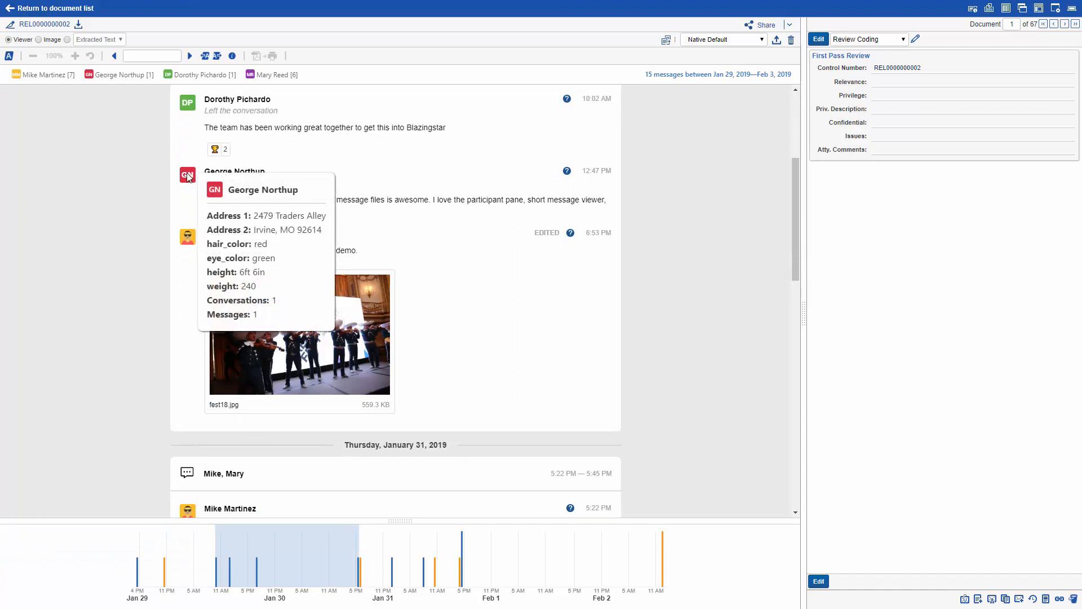
pyautogui.moveTo(554, 246)
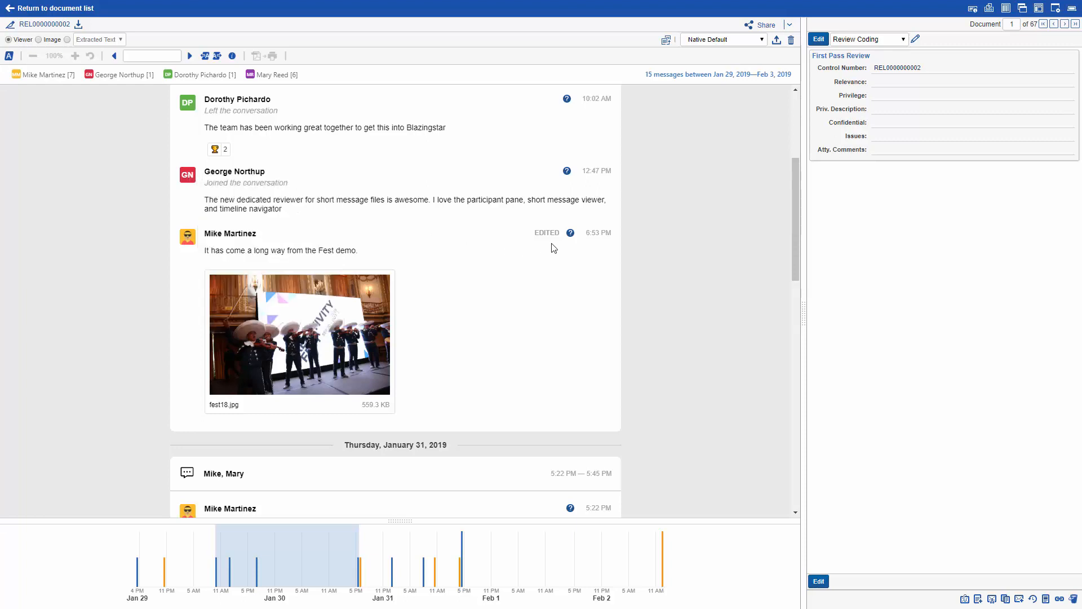
pyautogui.moveTo(570, 232)
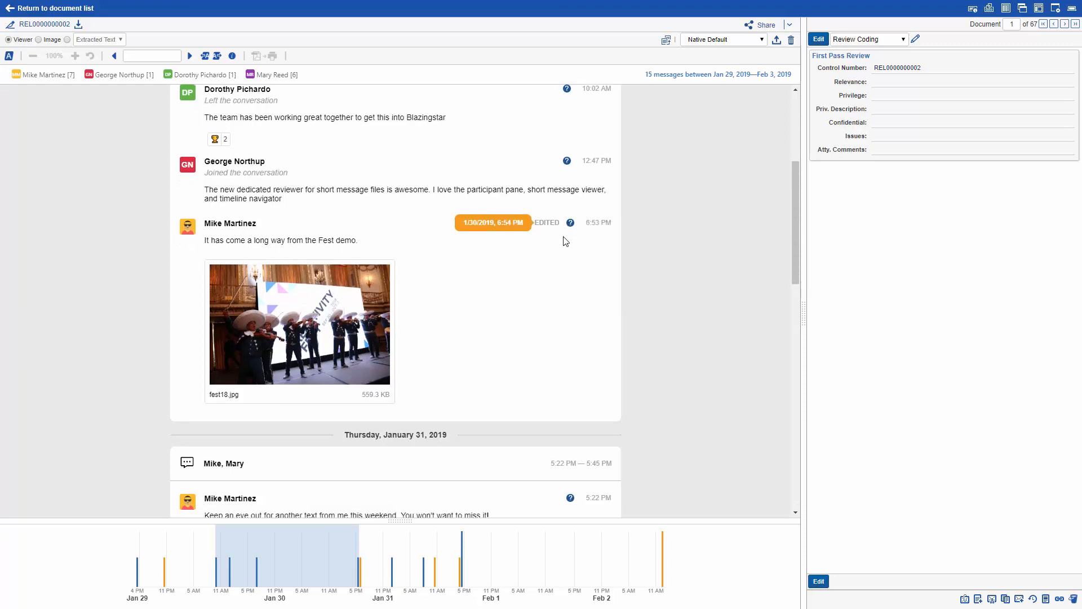
pyautogui.scroll(-3)
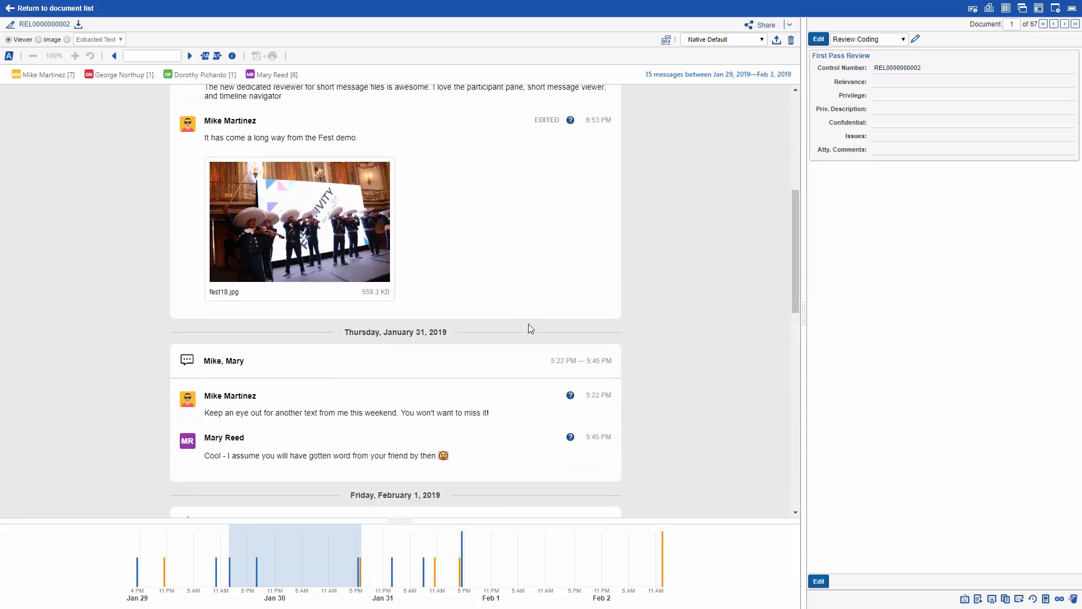
pyautogui.moveTo(514, 397)
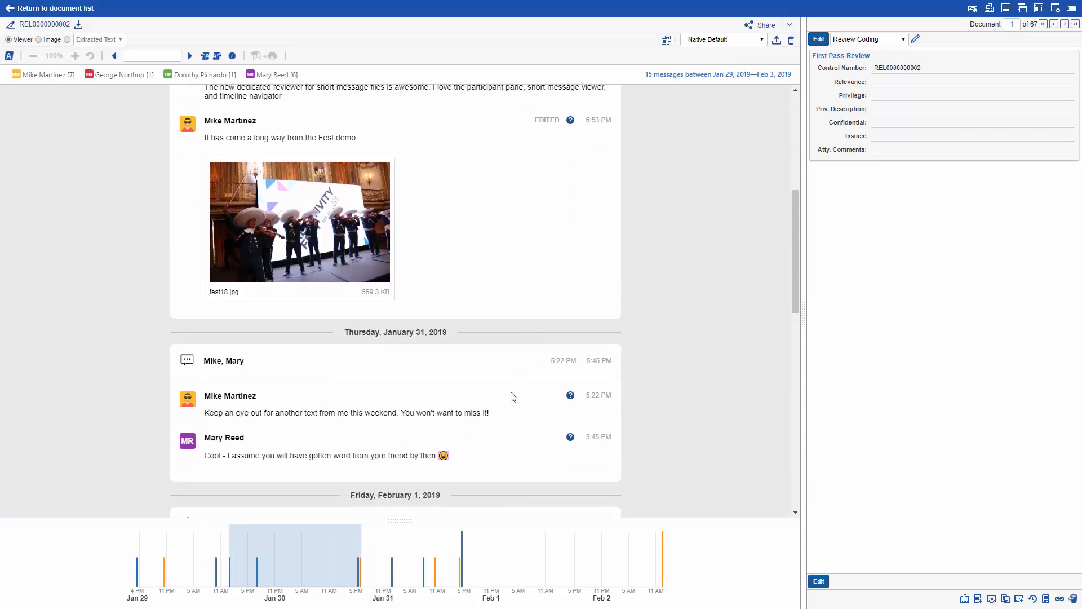
pyautogui.scroll(-3)
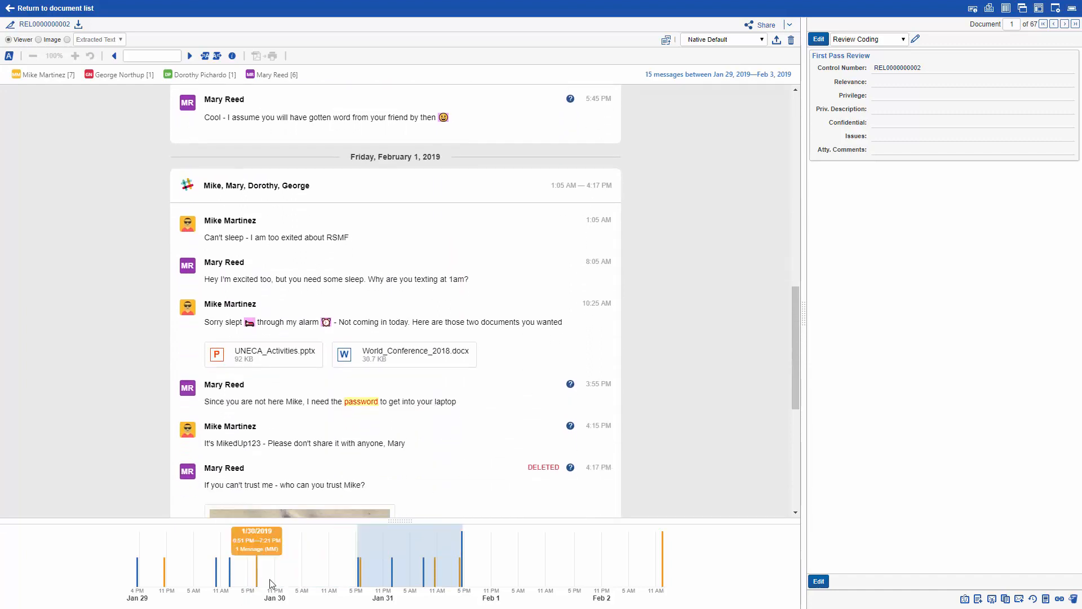
pyautogui.moveTo(521, 568)
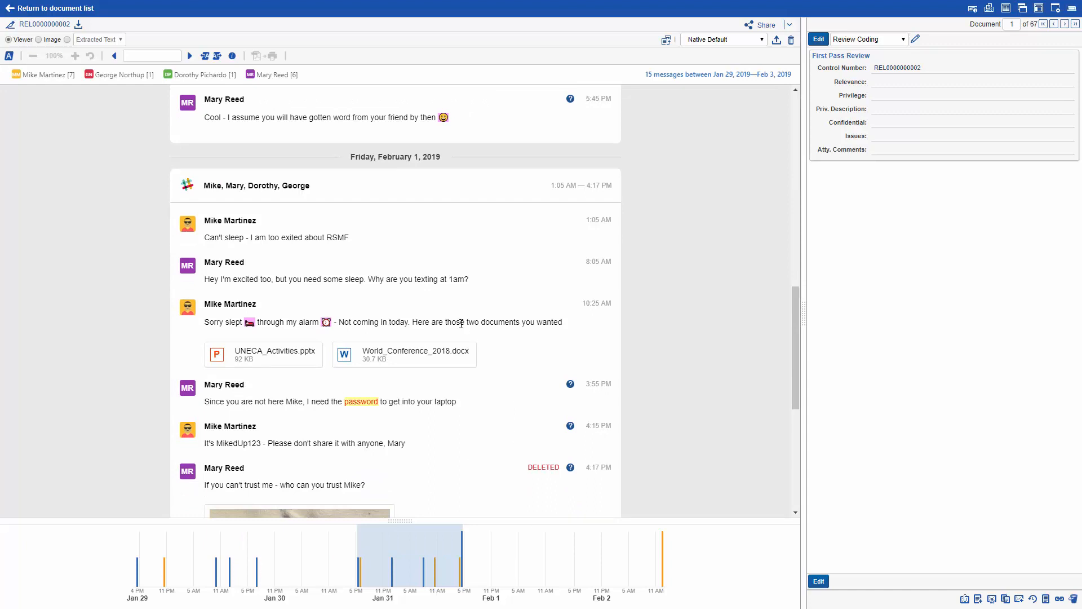
pyautogui.moveTo(444, 402)
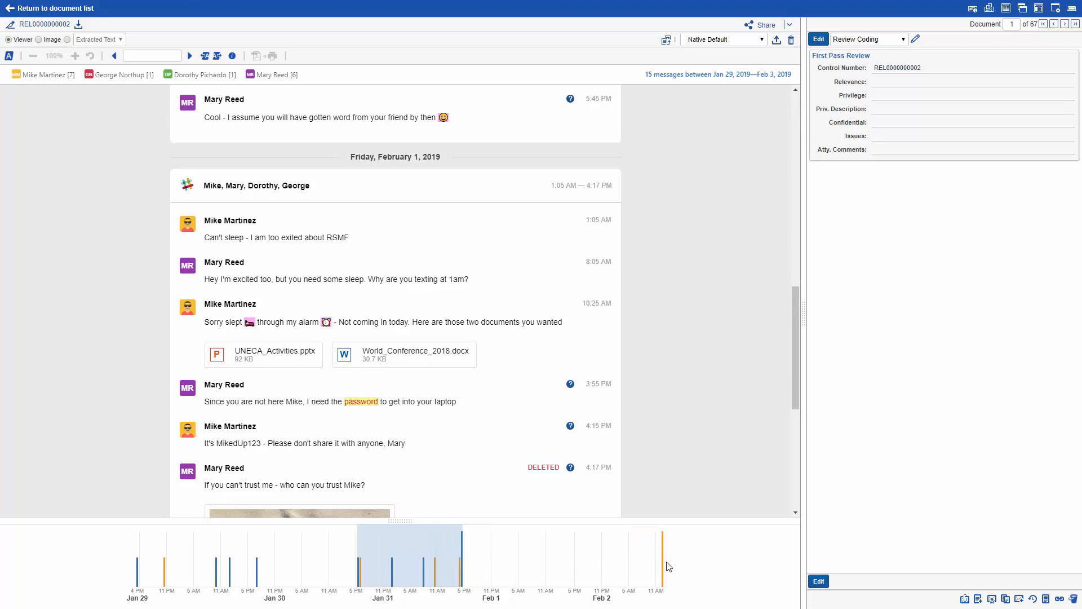
pyautogui.moveTo(662, 561)
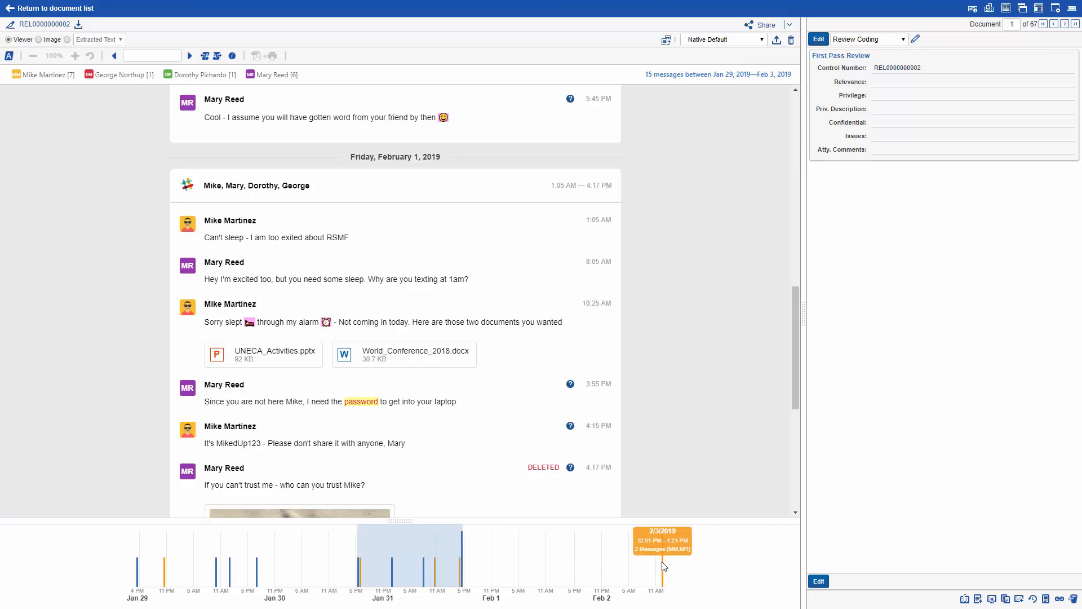
pyautogui.scroll(-3)
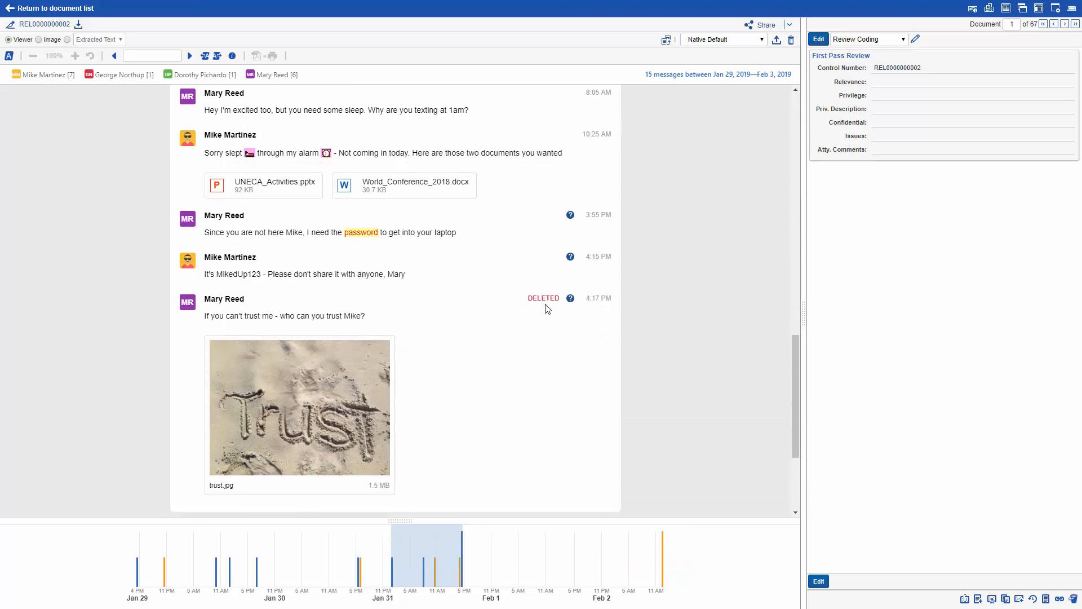
pyautogui.moveTo(550, 301)
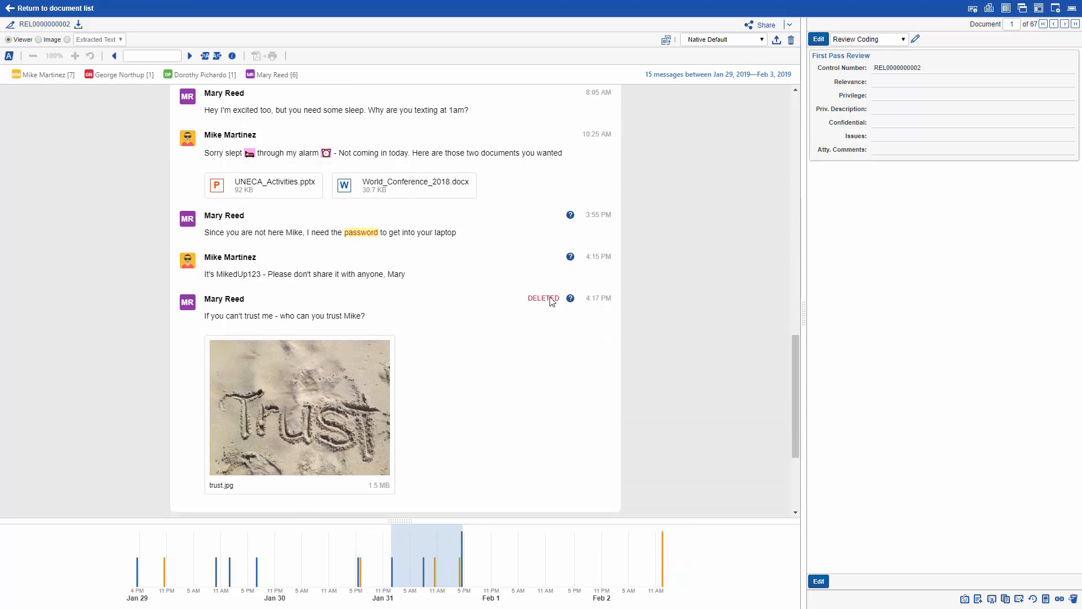
pyautogui.moveTo(371, 190)
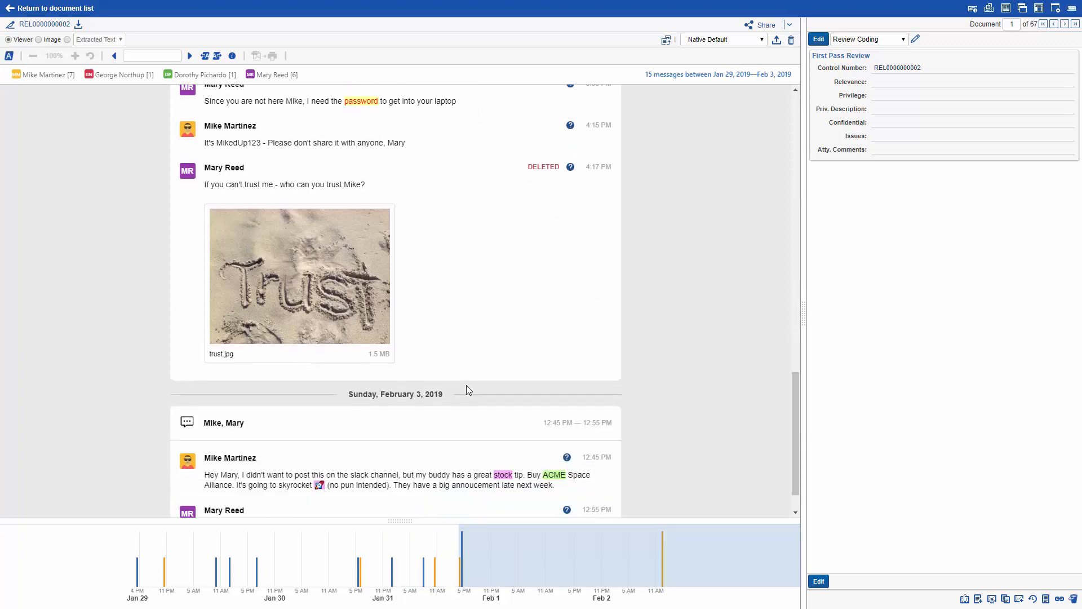
pyautogui.scroll(-3)
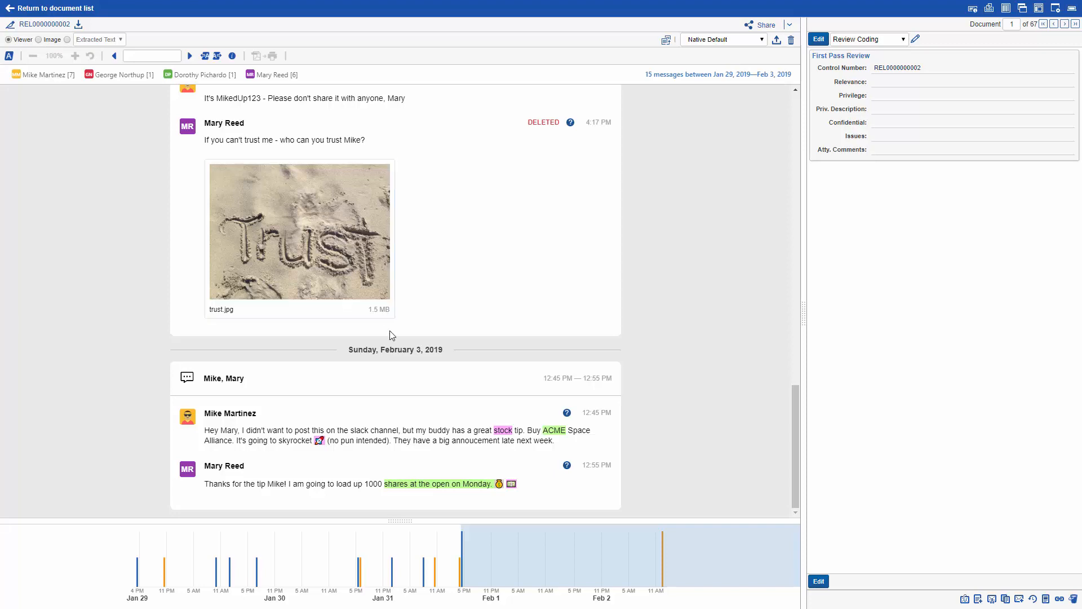
pyautogui.moveTo(505, 287)
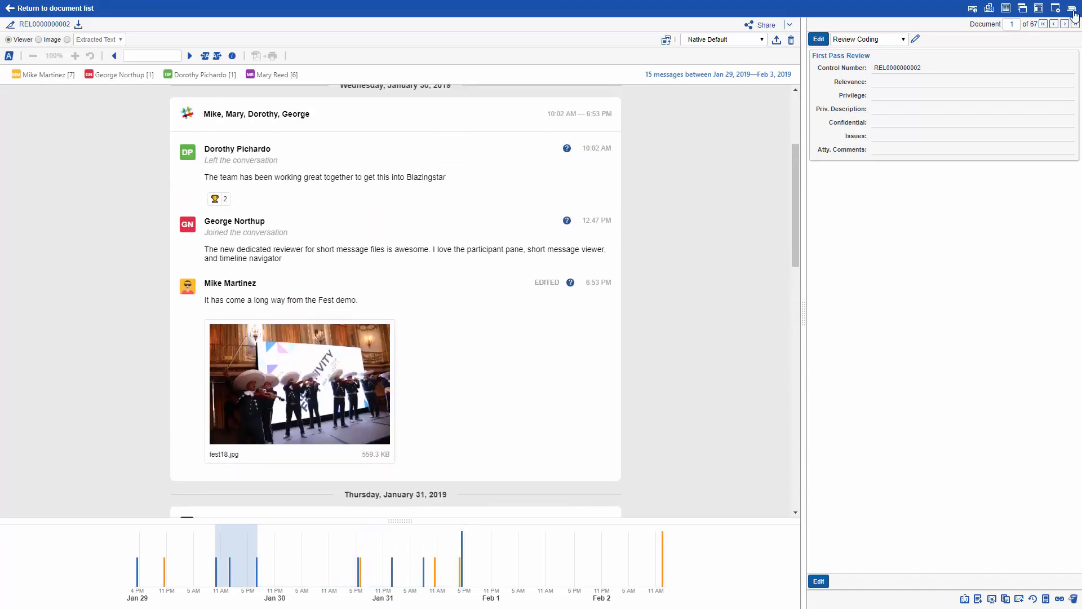
# Step: Step through the avatar, fest18 and trust sand image attachments to the UNECA PowerPoint, document 5 of 67
pyautogui.click(1064, 23)
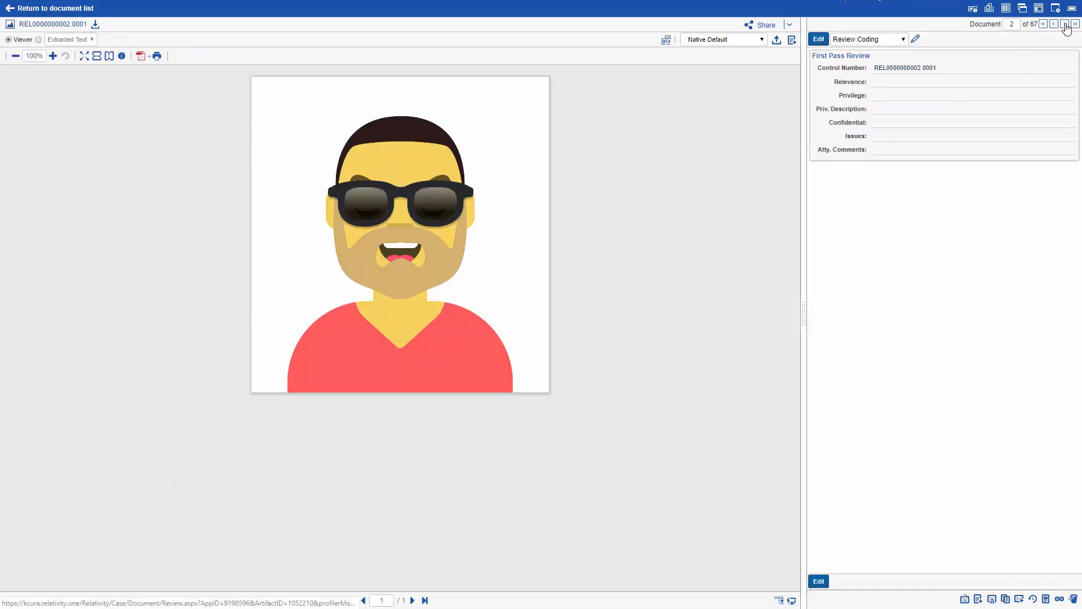
pyautogui.click(1063, 25)
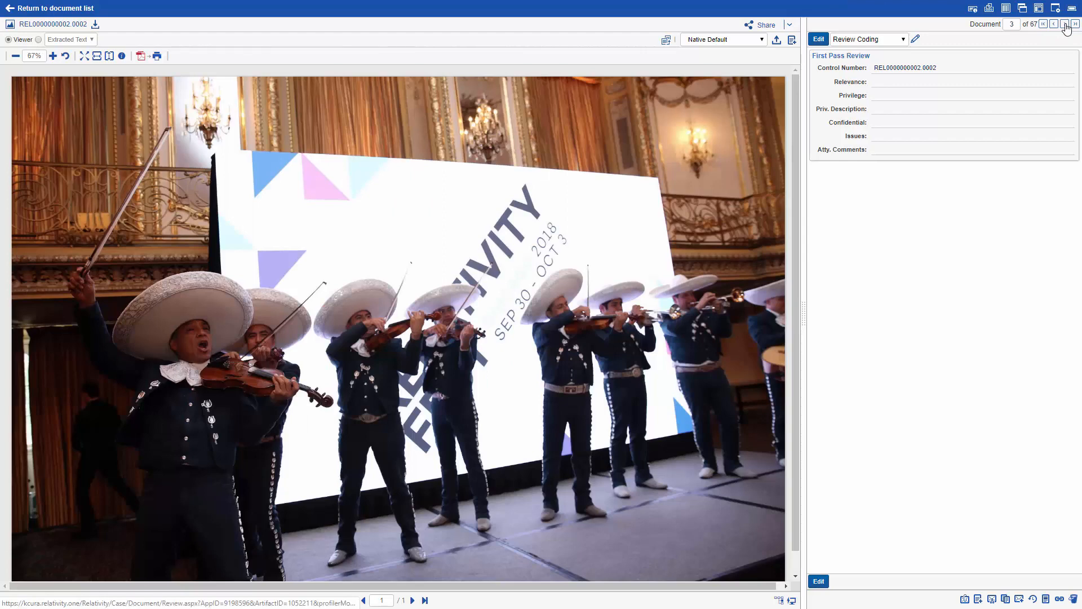
pyautogui.click(1064, 23)
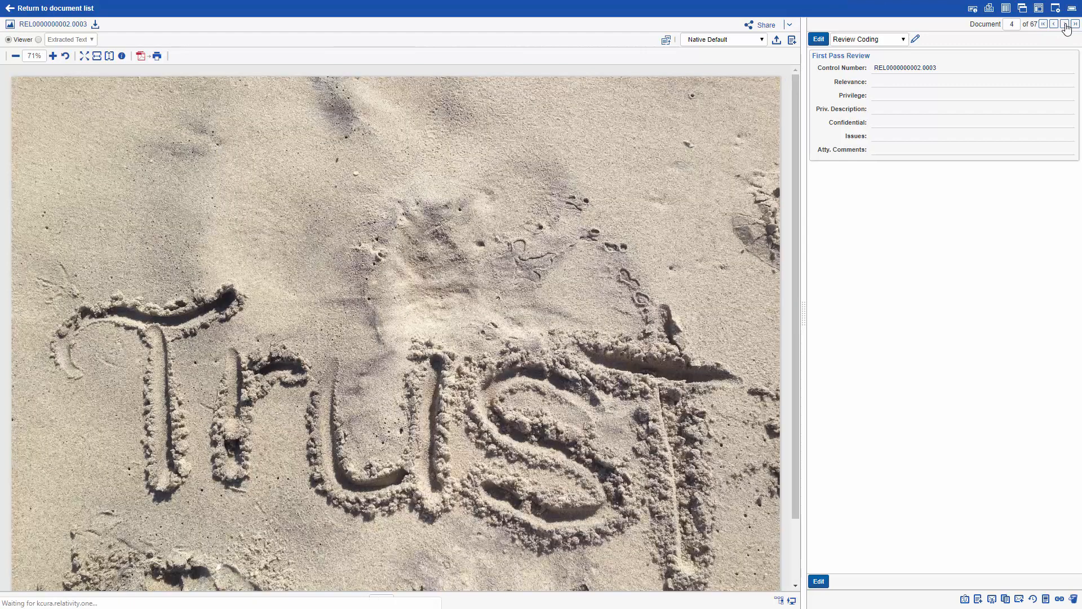
pyautogui.click(1061, 24)
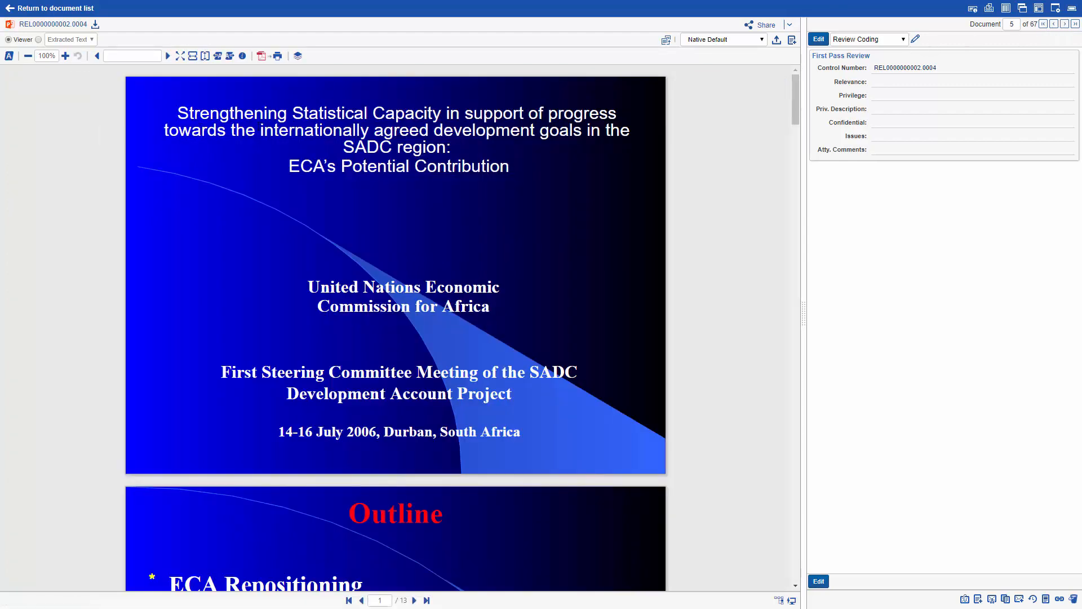
pyautogui.moveTo(59, 8)
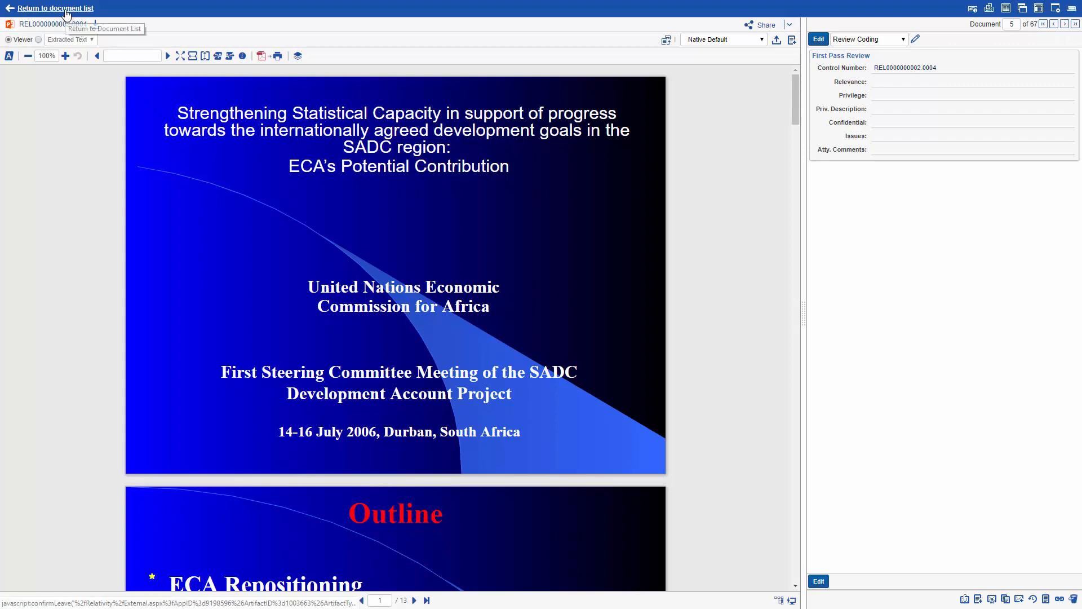
# Step: Return to the 67-item document list showing messages grouped with their attachments
pyautogui.click(59, 7)
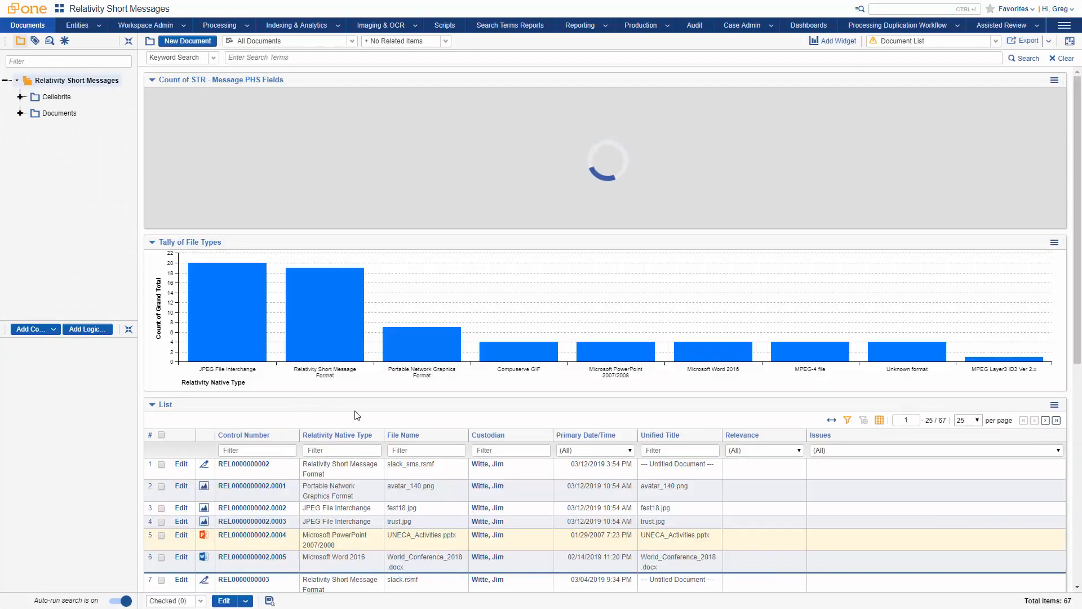
pyautogui.scroll(-3)
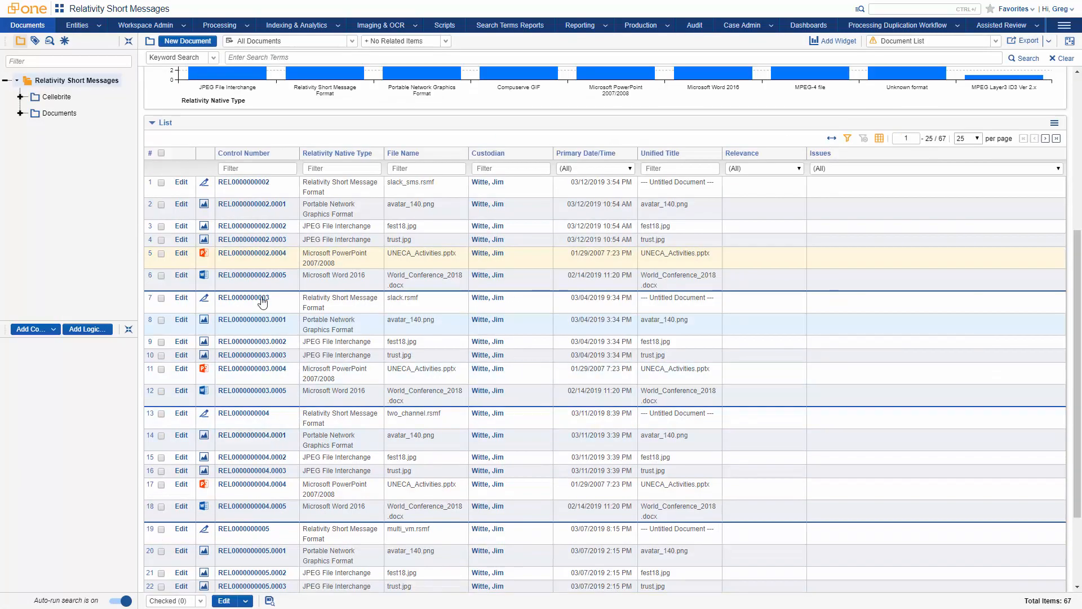